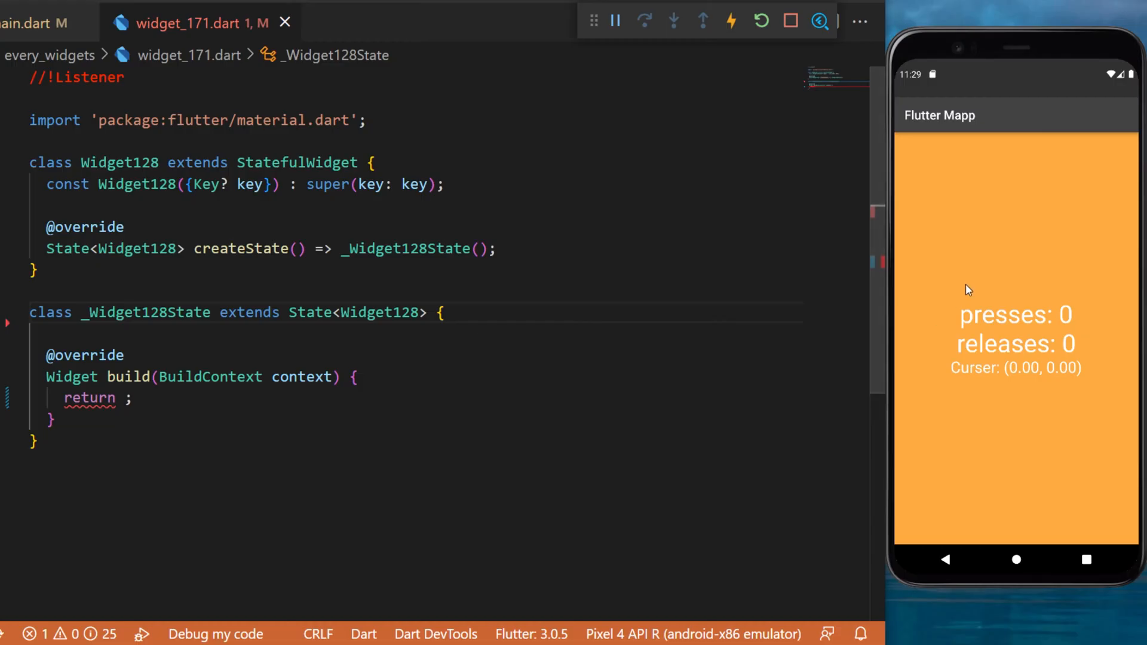
Tap the orange app area twice so presses and releases read 2 and the Curser position updates
click(1082, 334)
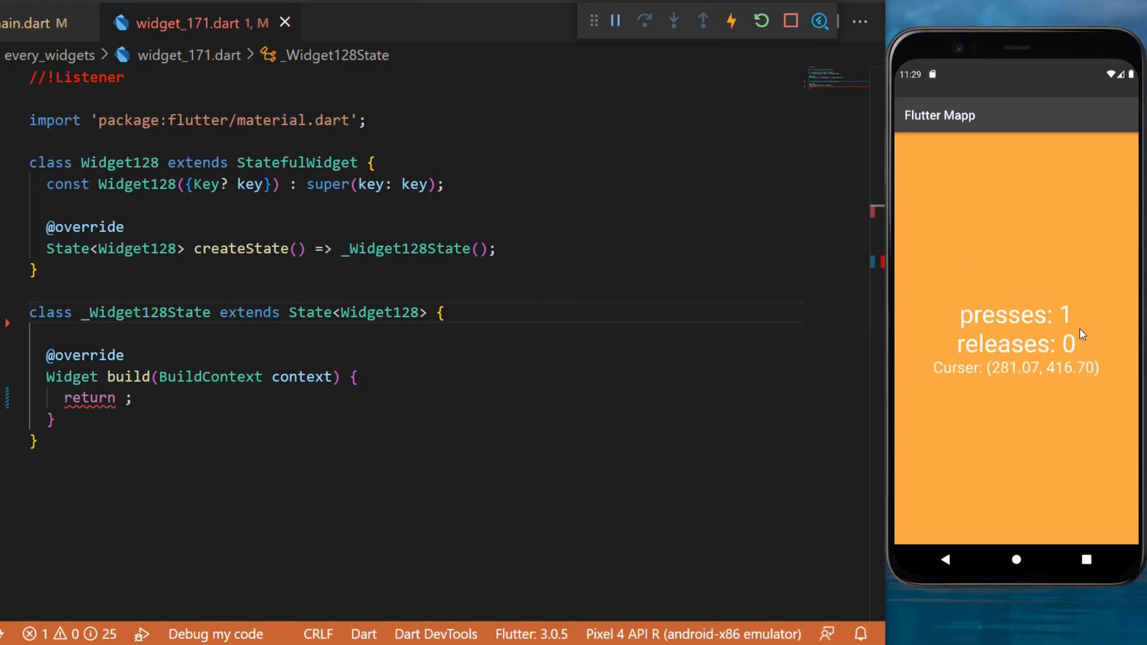
mouse_move(1000, 380)
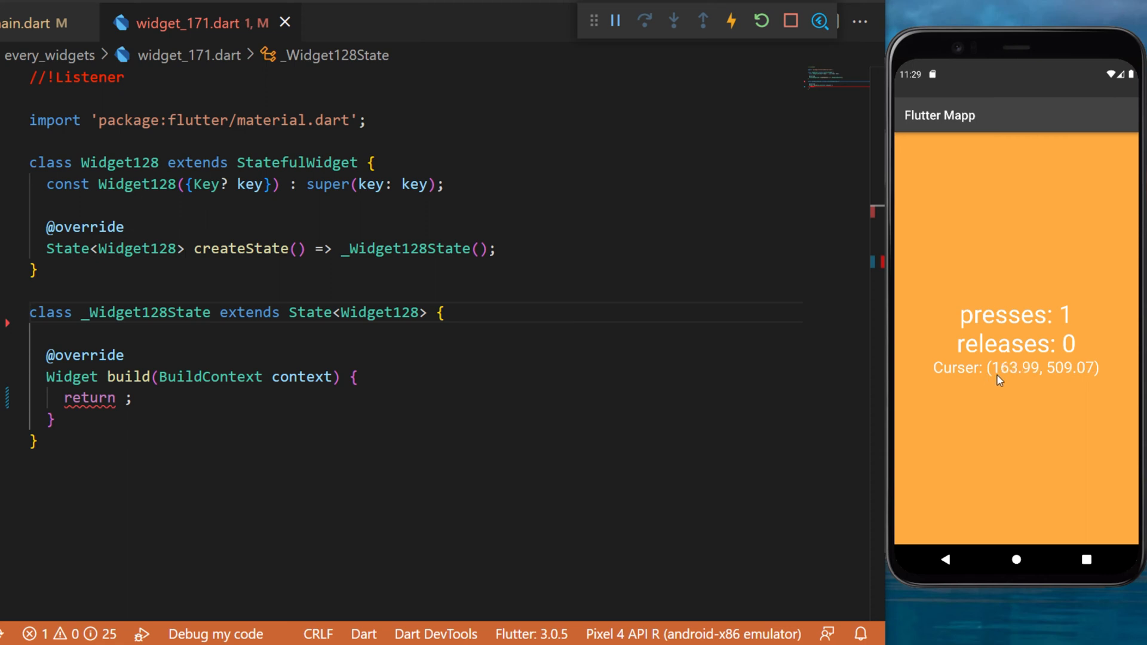
mouse_move(1046, 370)
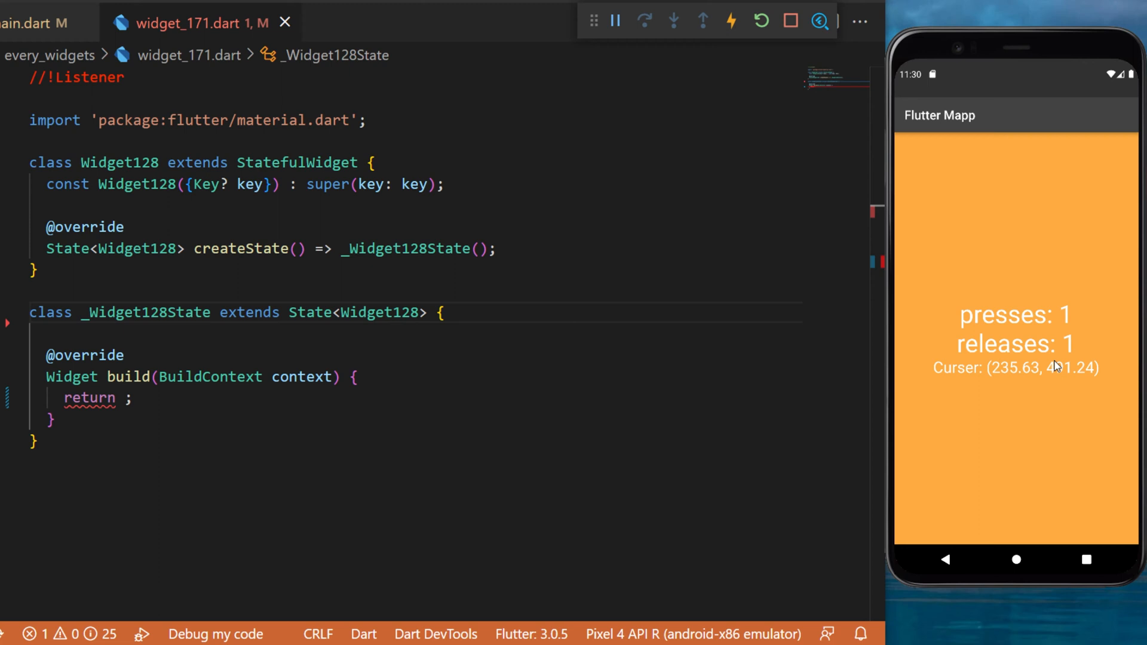
click(1044, 242)
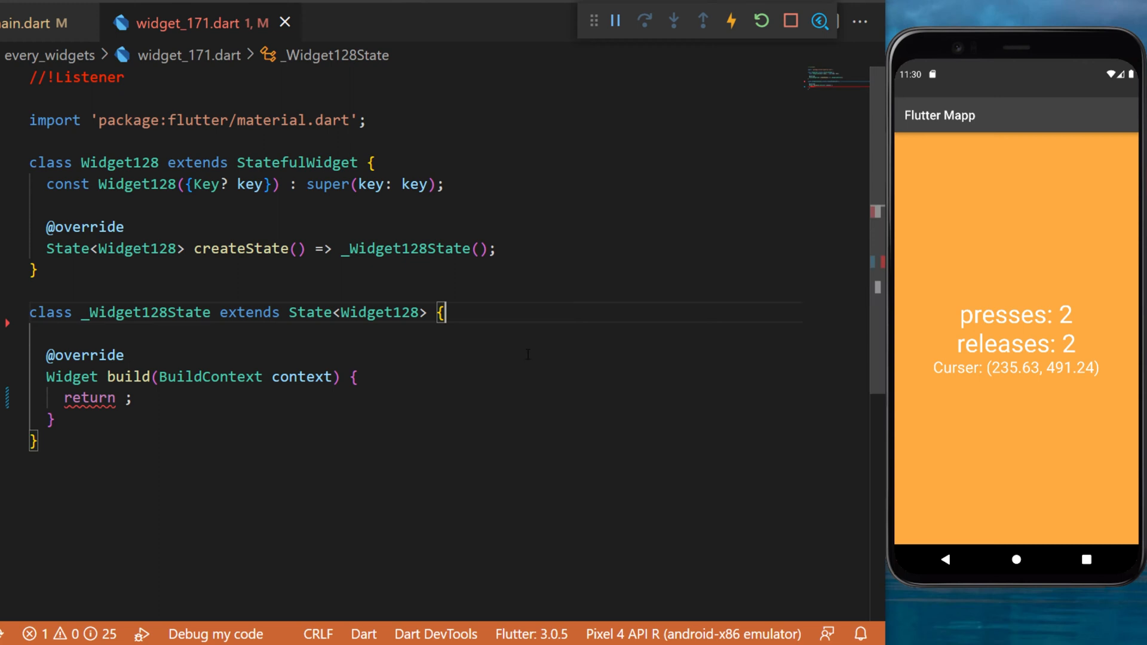
Declare int numberOfPresses = 0 and int numberOfreleases = 0 in _Widget128State
text(int numberOfPresses = 0;)
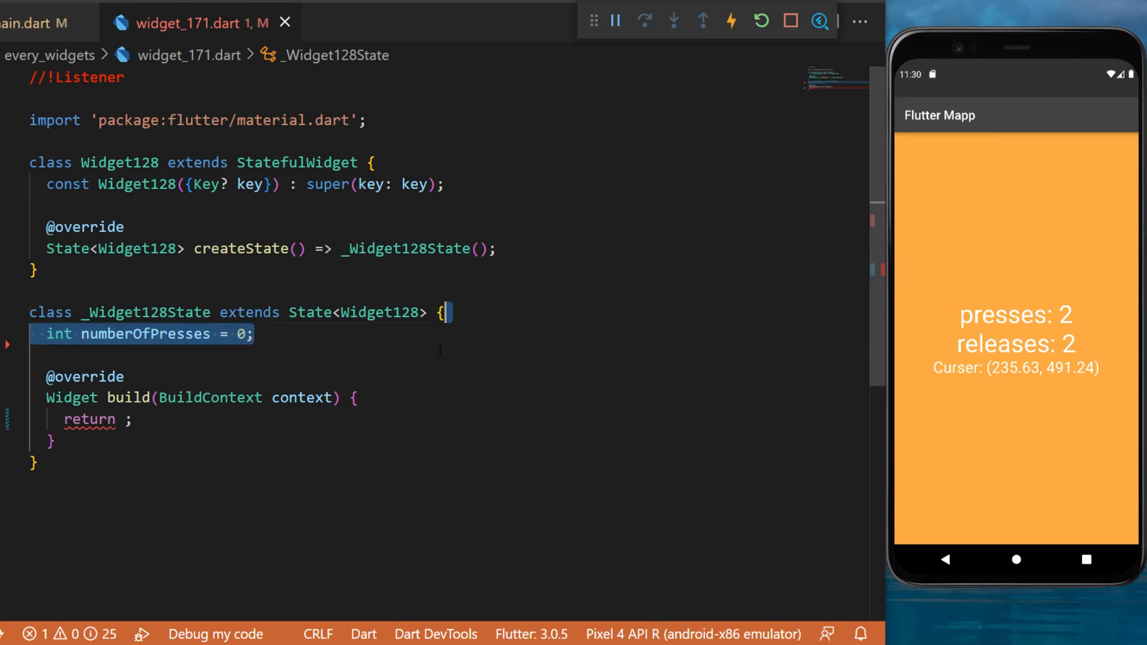
text(int numberOfreleases = 0;)
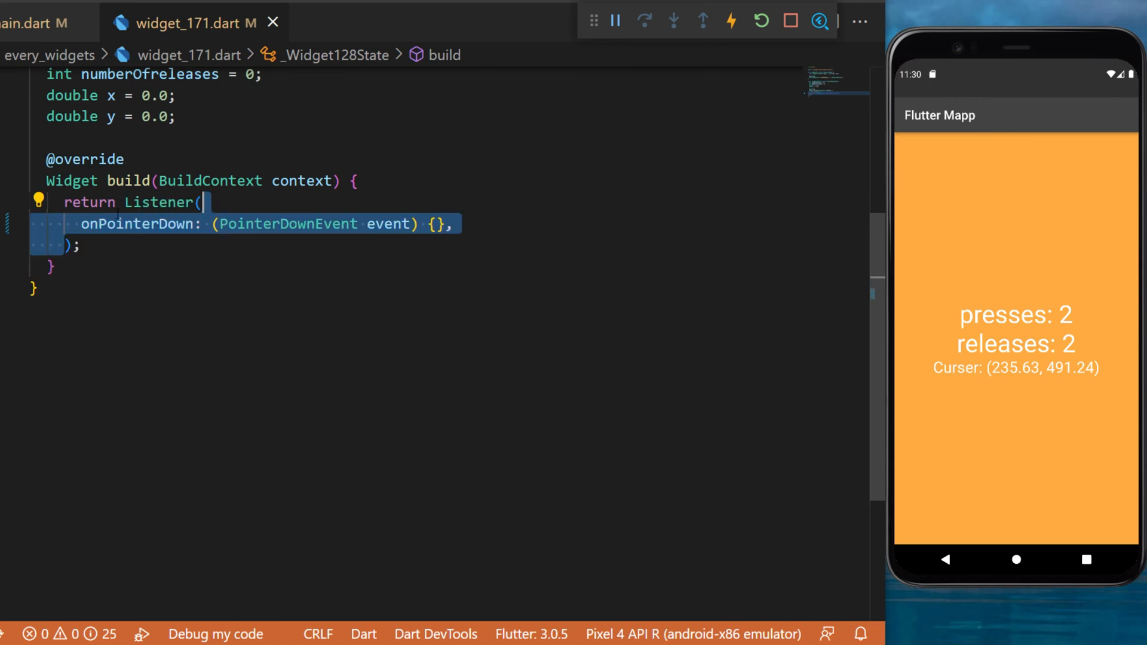
Edit the handler's event parameter to write setState handlers and the orangeAccent Container
double_click(136, 224)
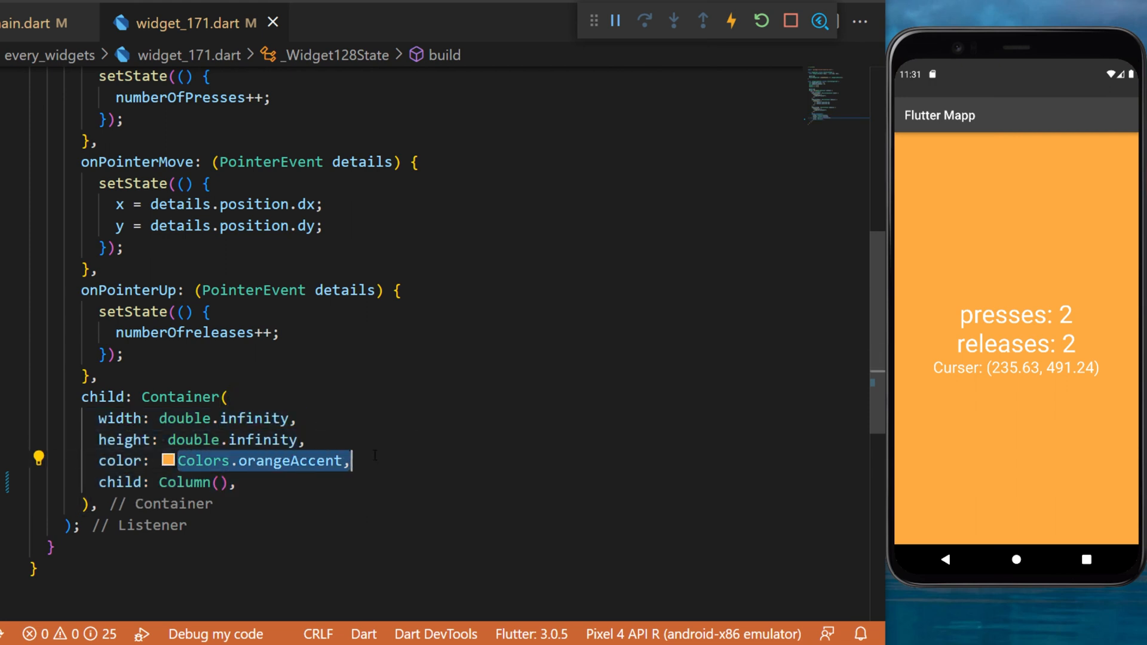
Fill the Column with center alignment and size-40 Text widgets for presses and releases
click(239, 482)
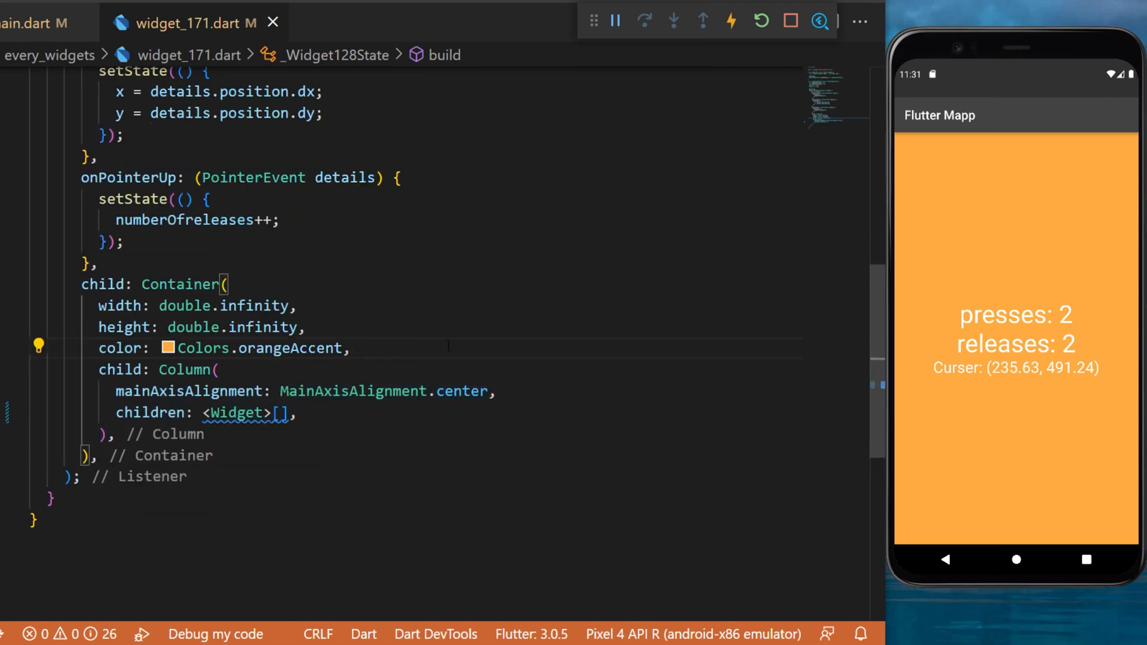
text(Text())
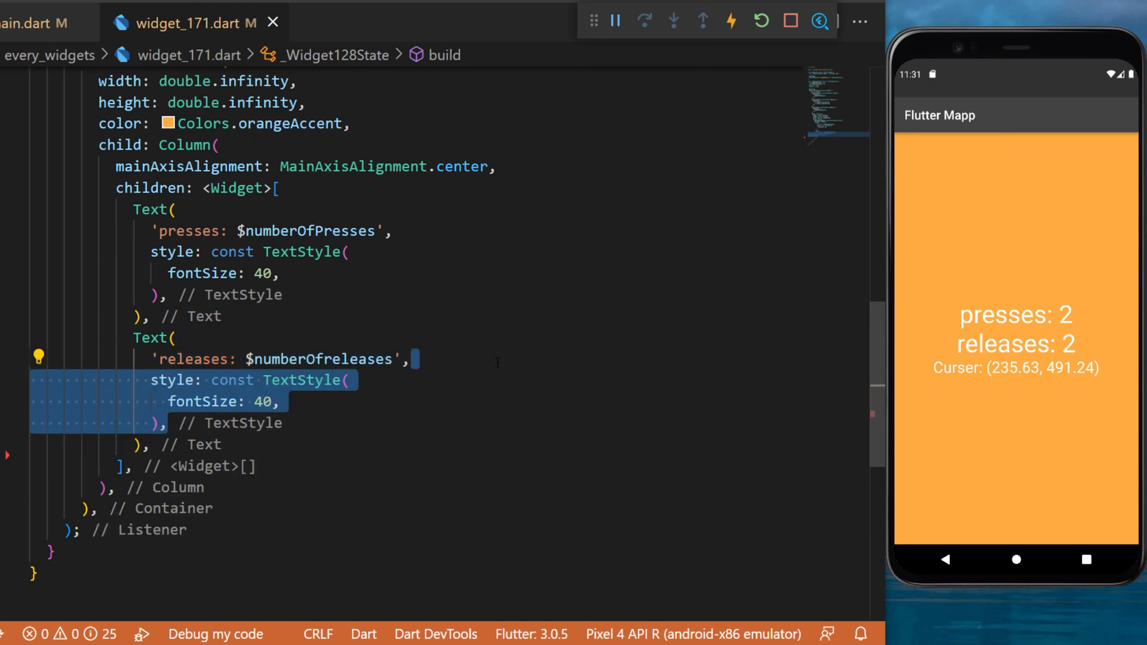
Add Text 'Curser: (${x.toStringAsFixed(2)}, ${y.toStringAsFixed(2)})' after the releases Text
text(Text(),)
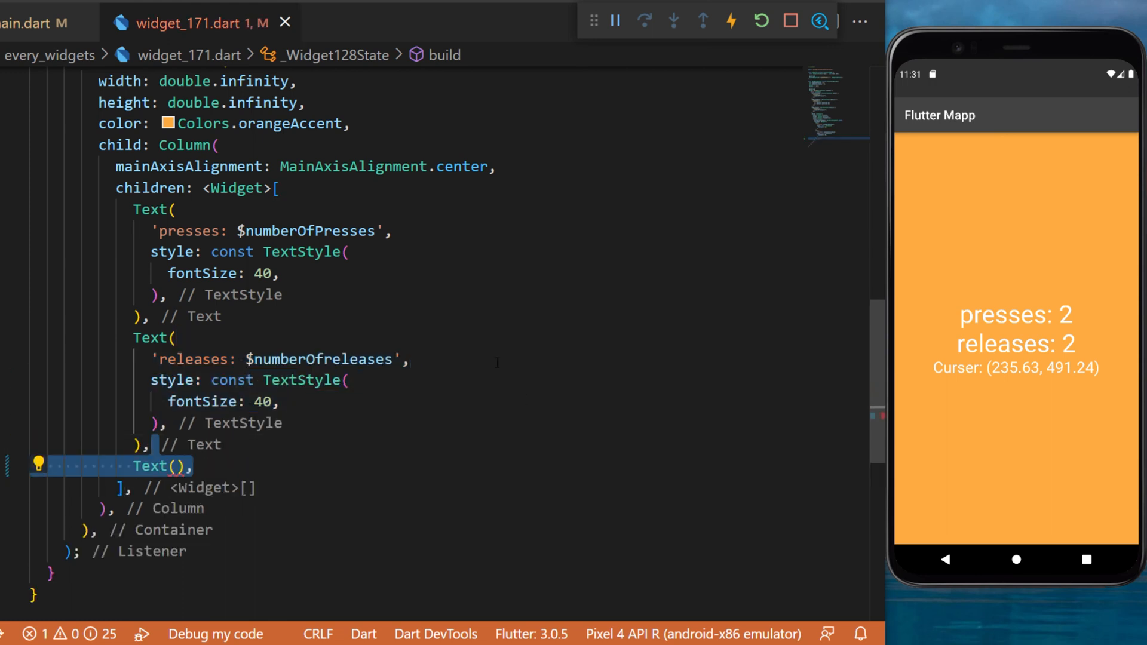
text('Curser: (${x.toStringAsFixed(2)}, ${y.toStringAsFixed(2)})',)
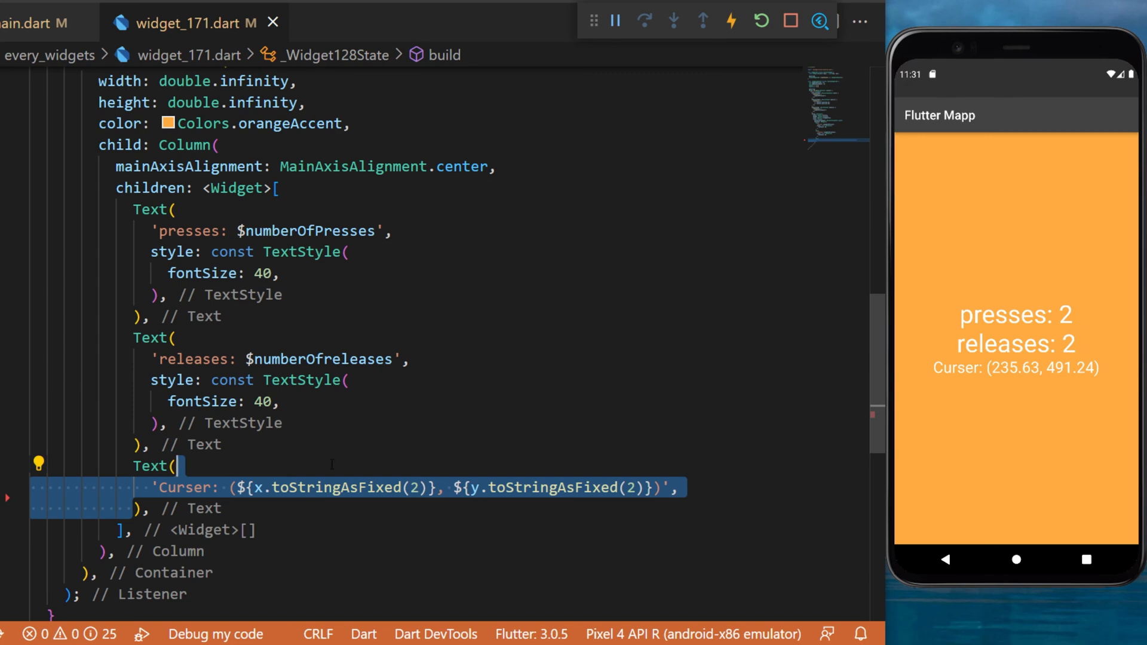